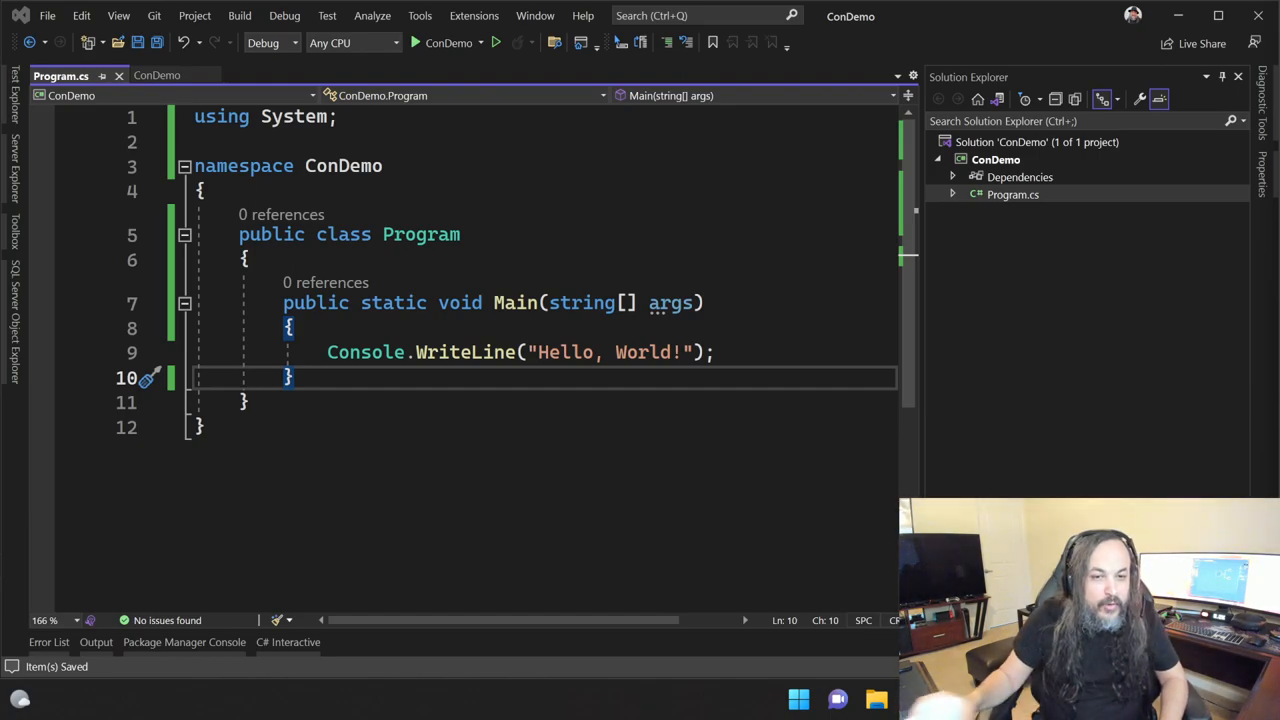
Write a static Foo() printing "Hello, Universe!" and call Foo() first in Main.
left_click(1037, 141)
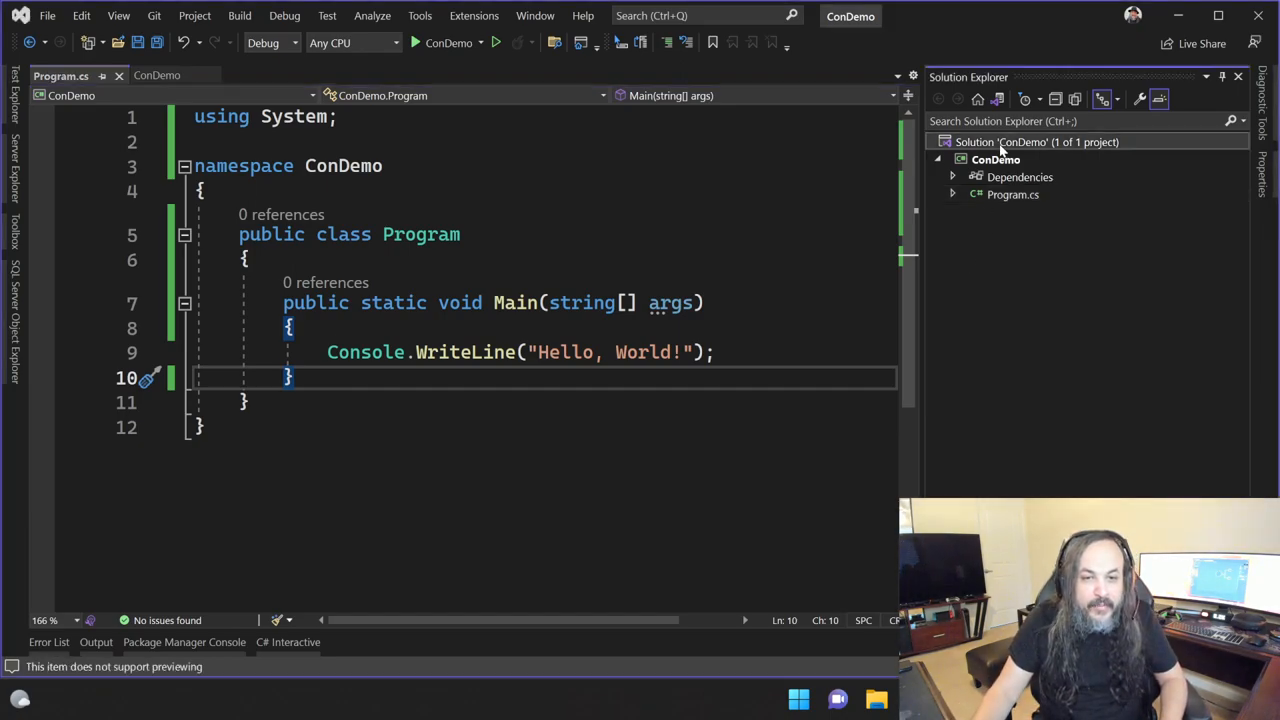
key("F6")
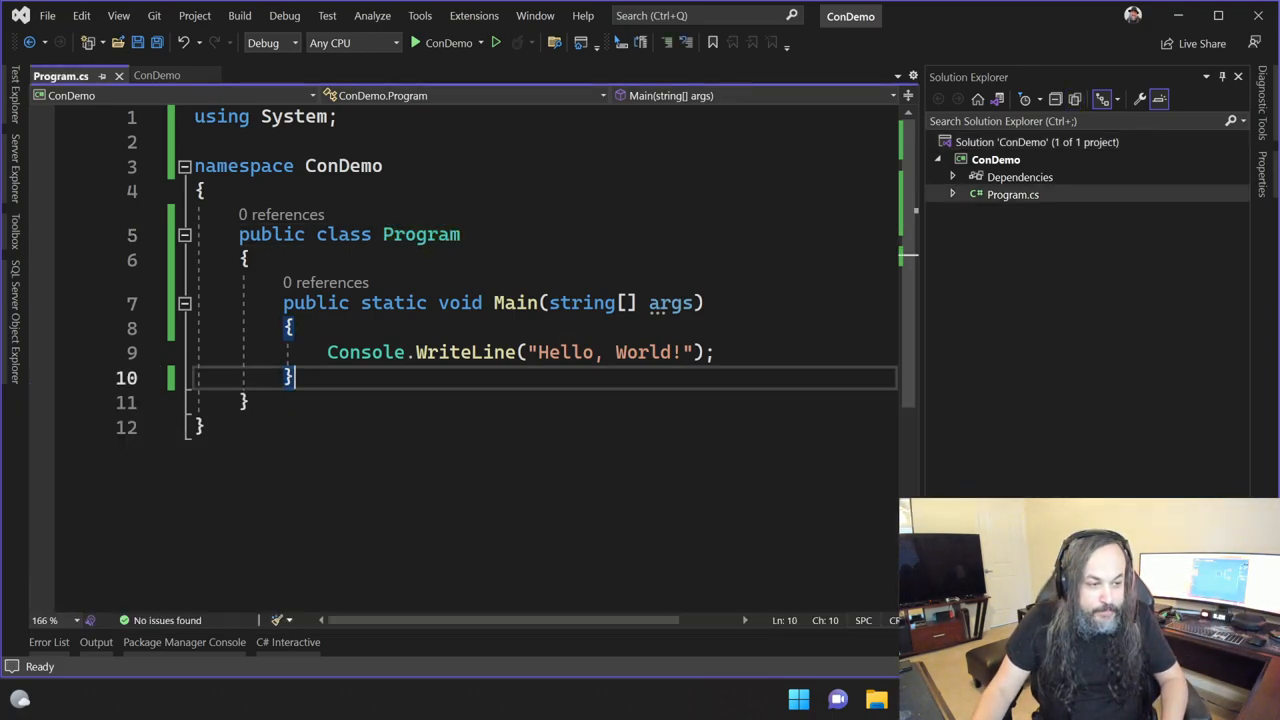
type("static vo")
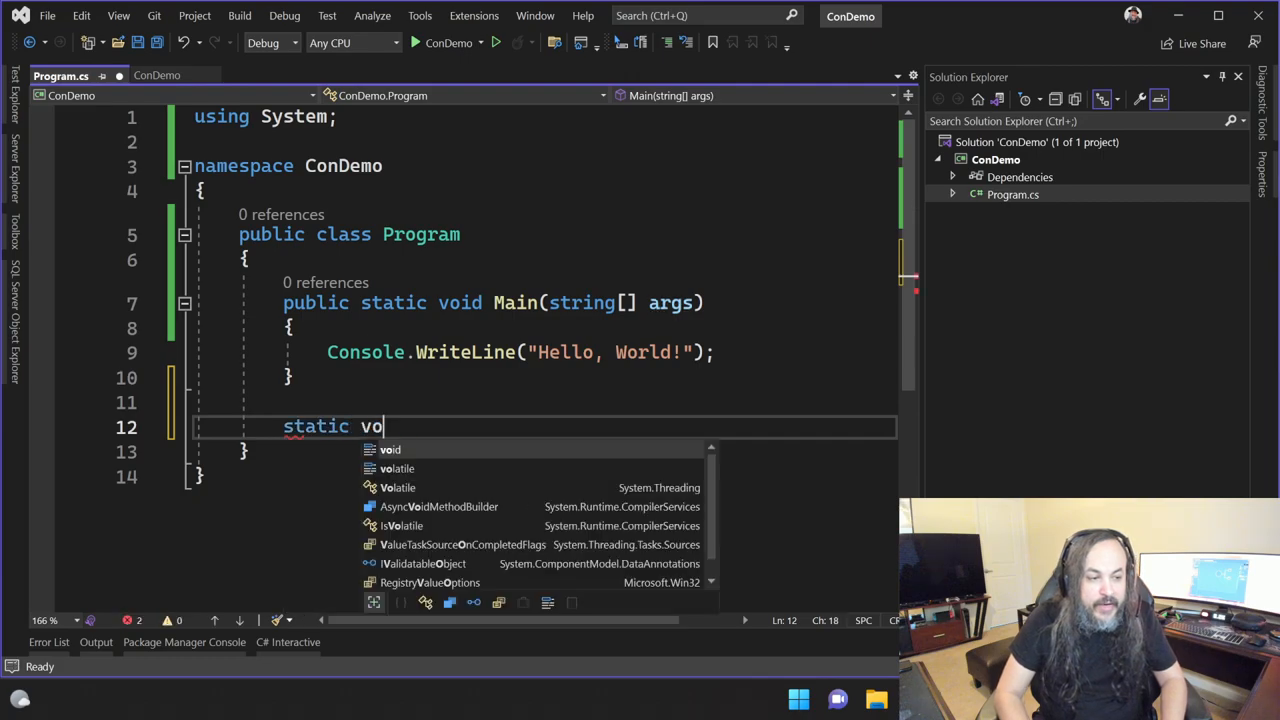
type("id Foo() { Console.WriteLine(")
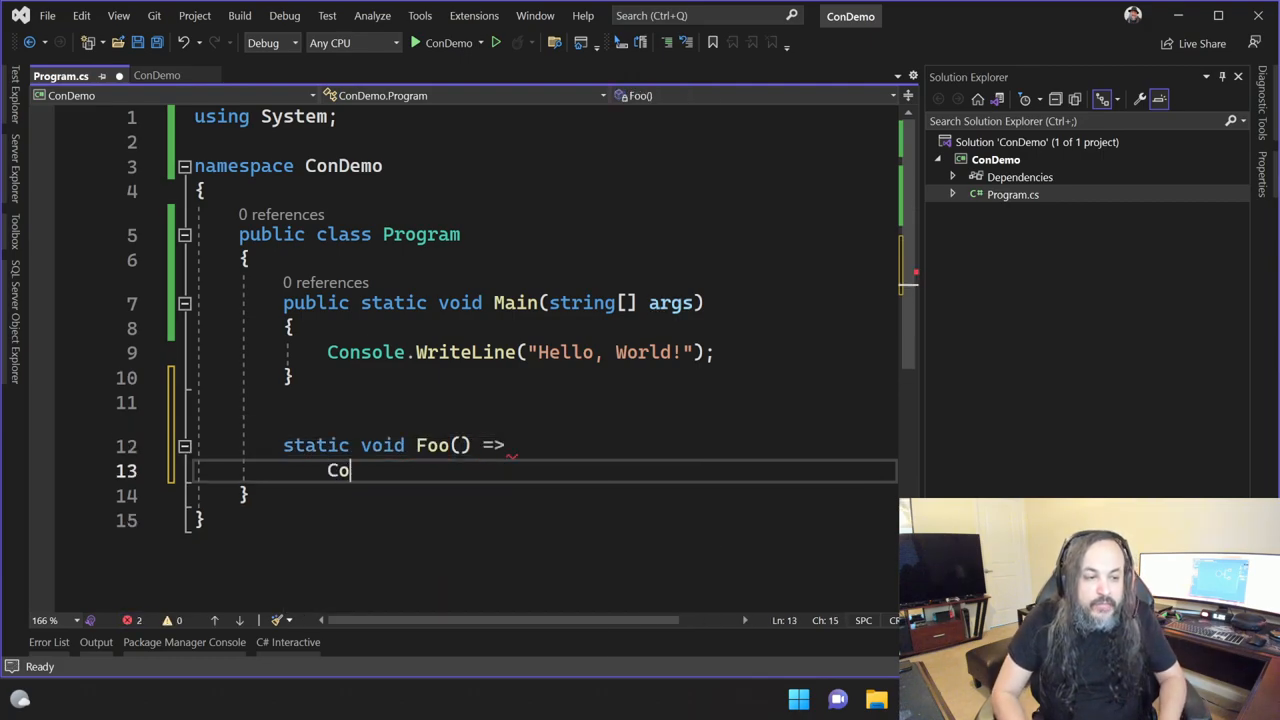
type("nsole.WriteLine(")
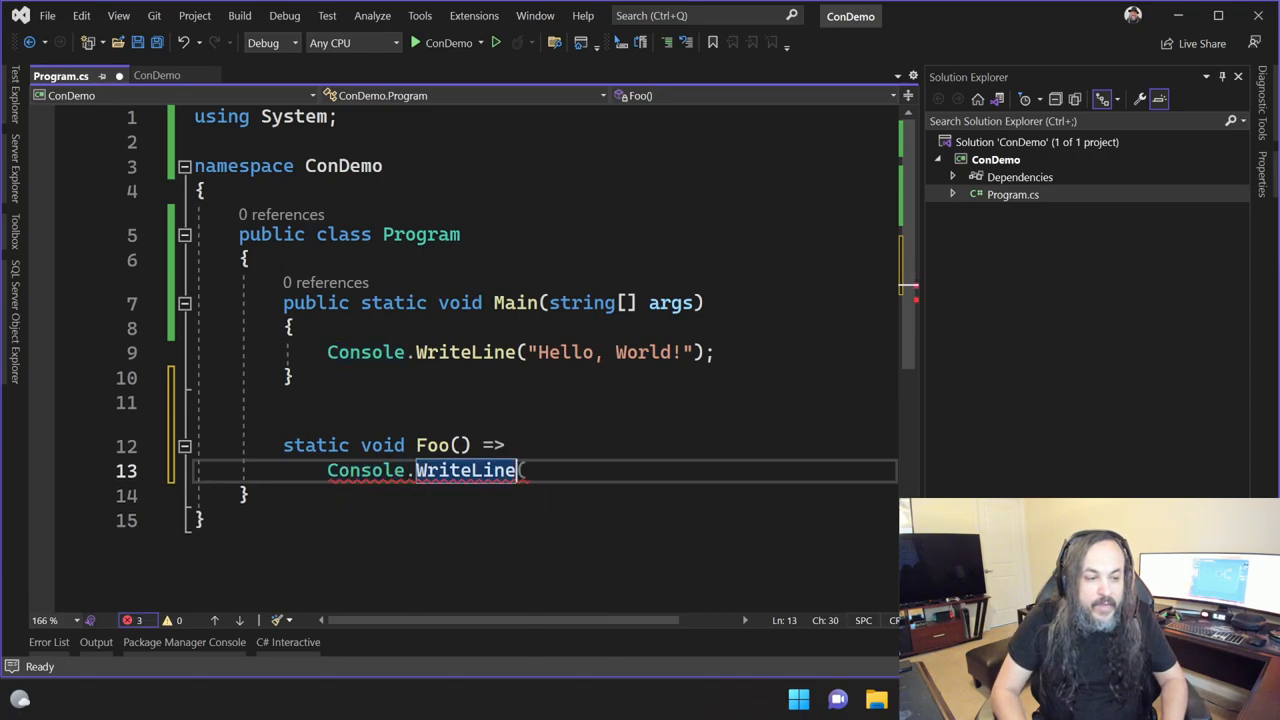
type("(\"Hel\"")
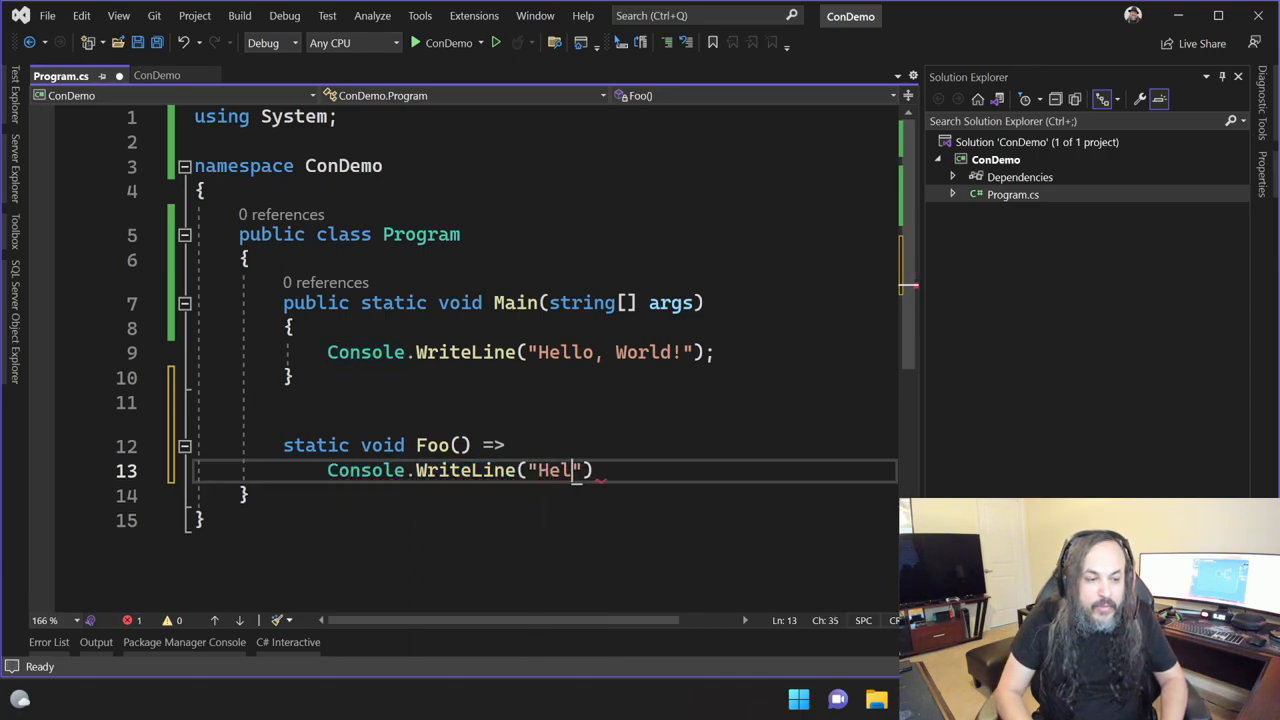
type("lo, Universe!")
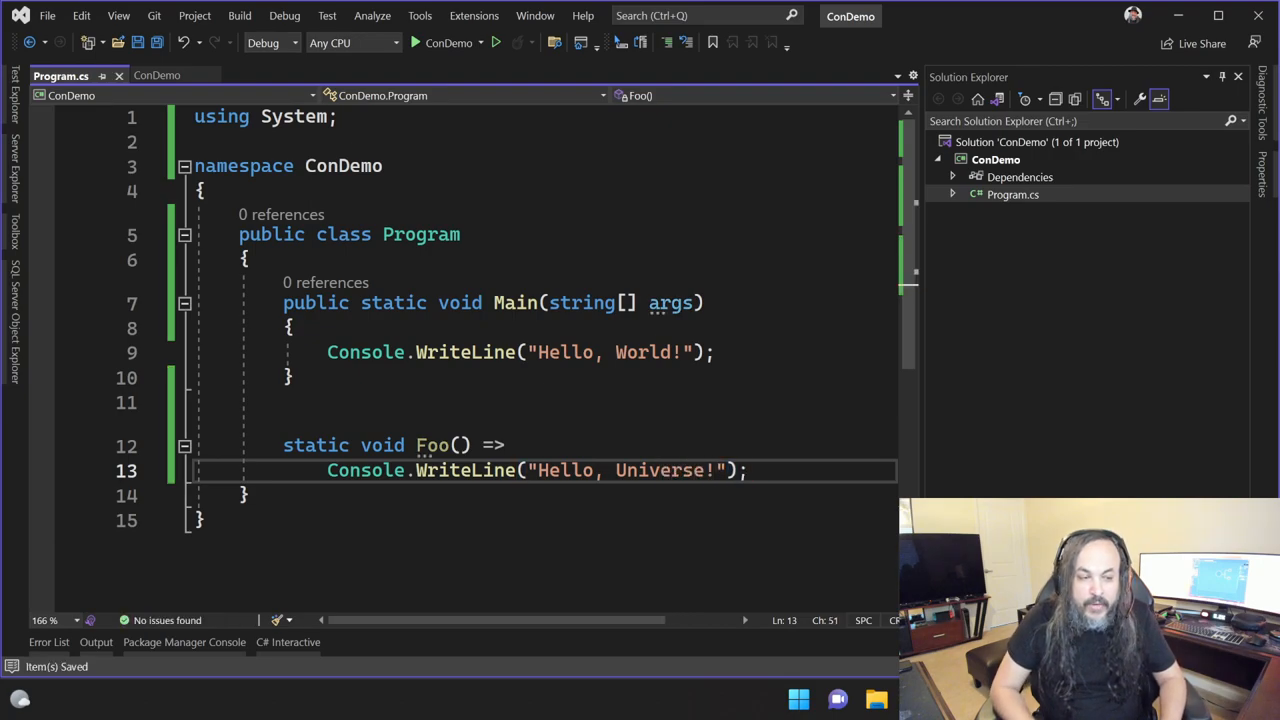
type("Foo();")
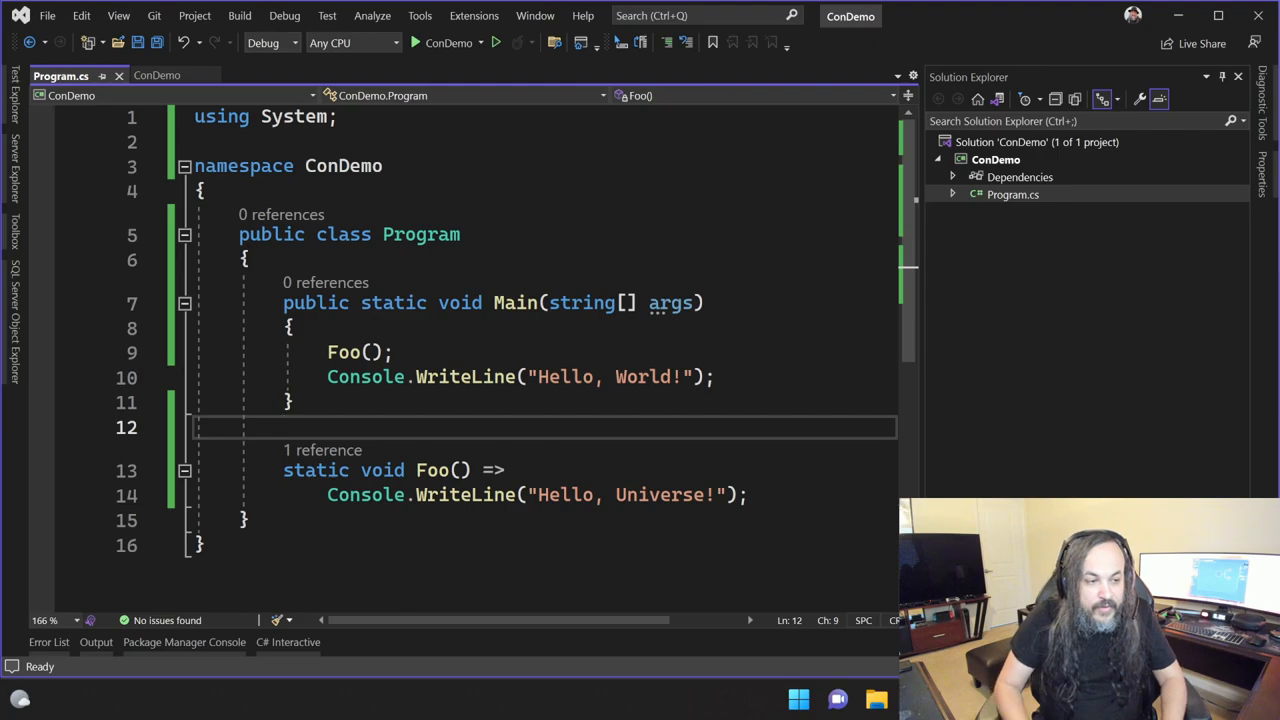
Put [Conditional("UniverseFeature")] above Foo, importing System.Diagnostics via quick fix.
type("[Conditional(\"")
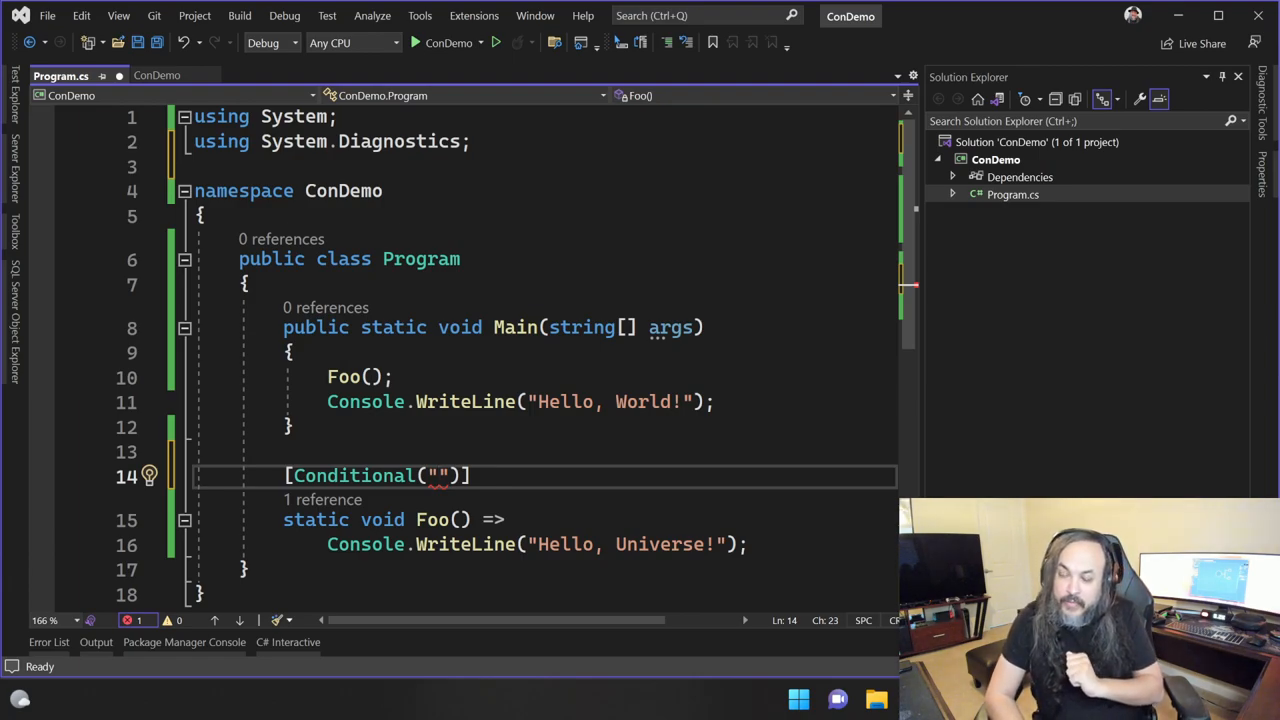
type("Uni")
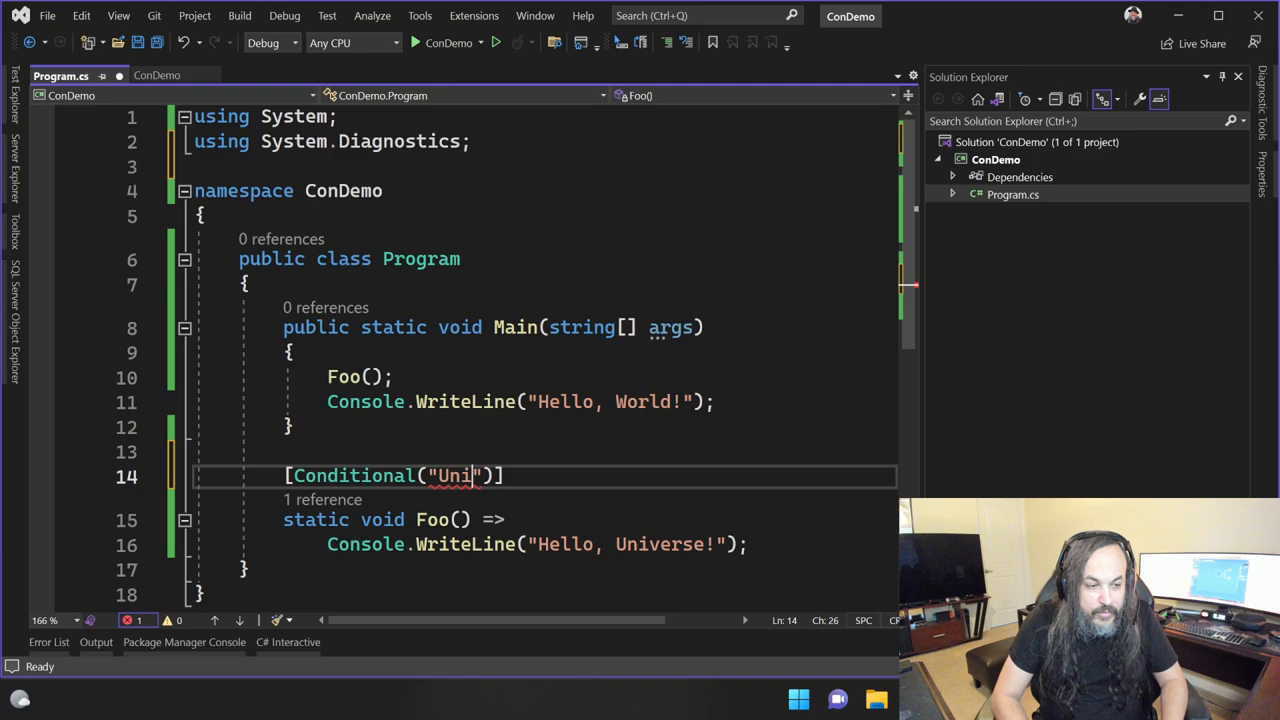
type("verseFeatu")
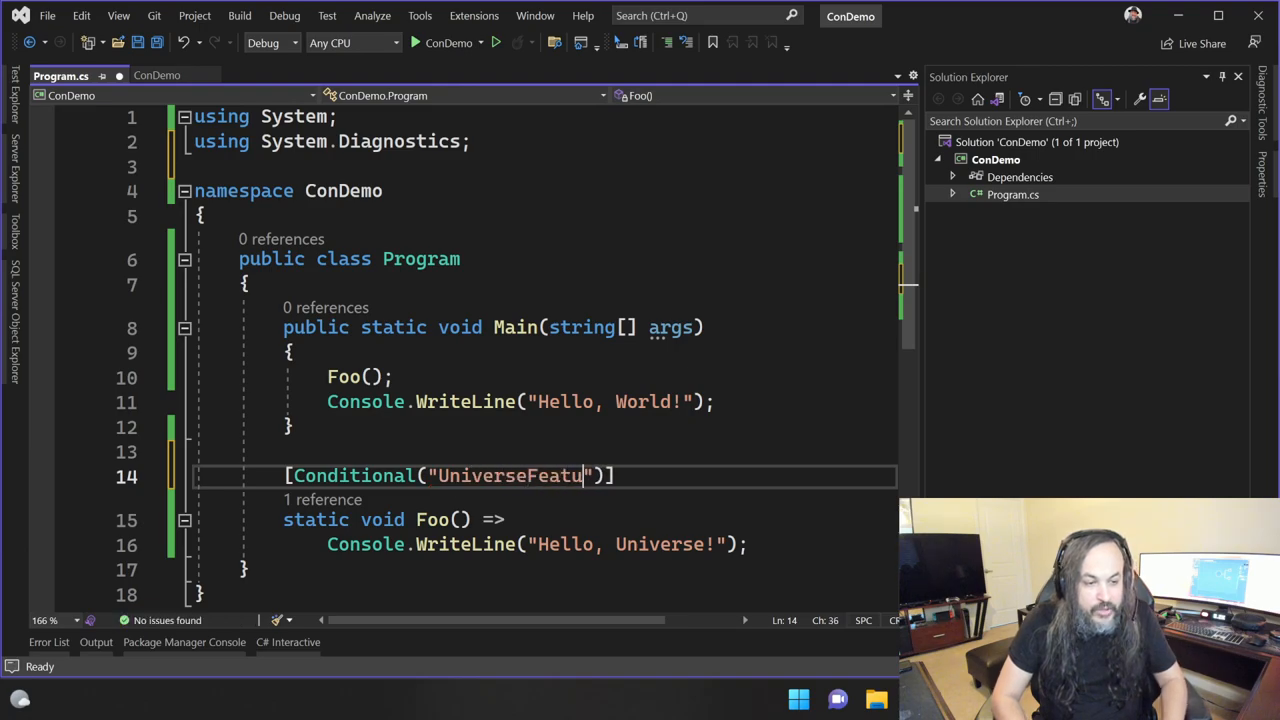
type("re")
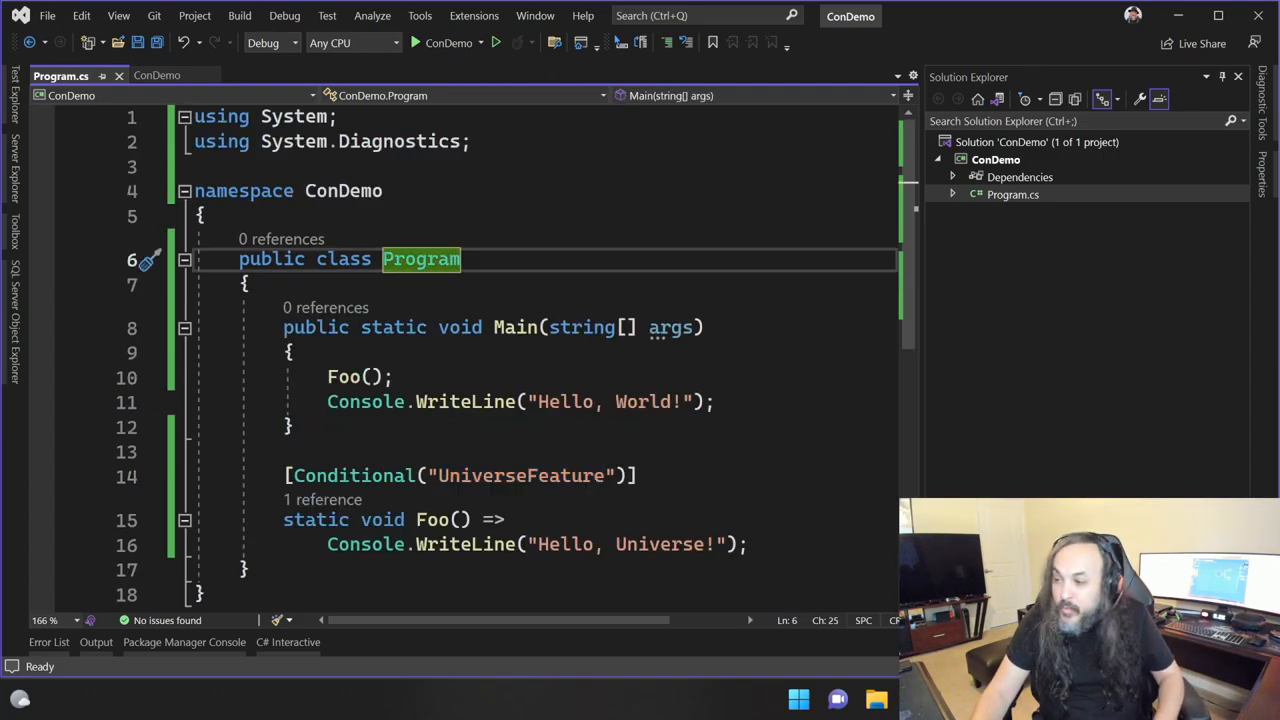
key("enter")
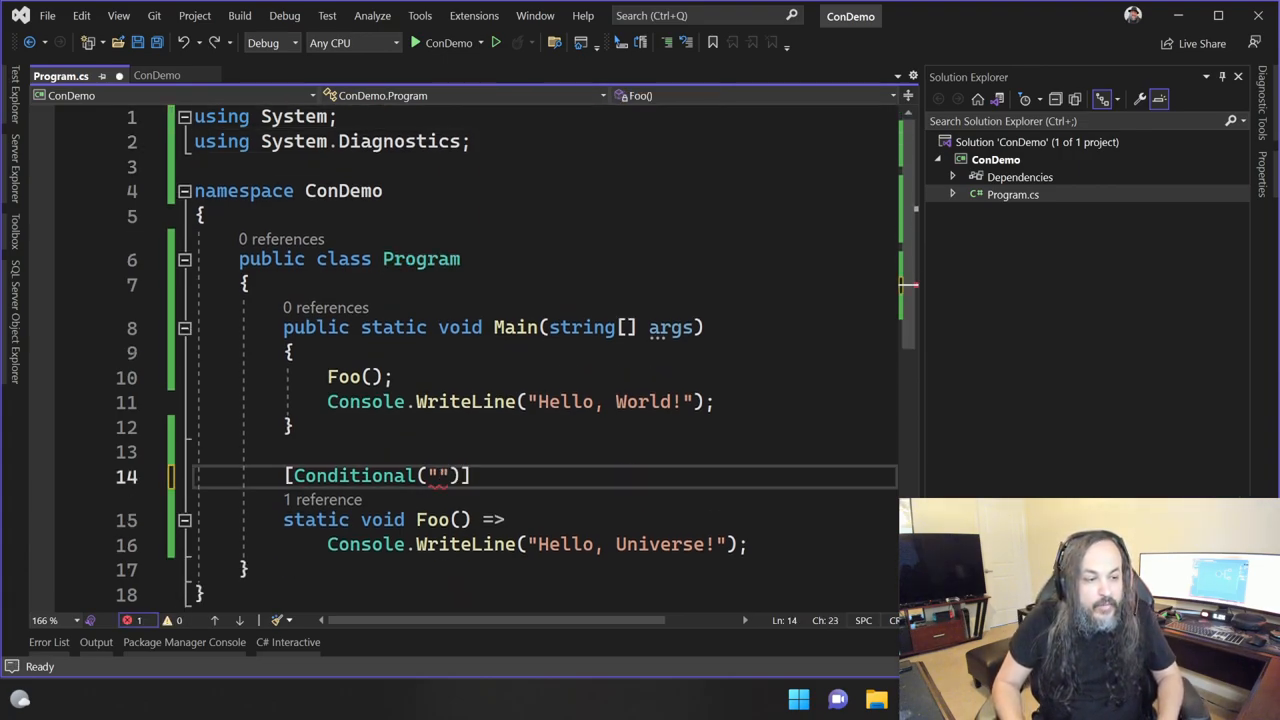
type("UniverseFeature")
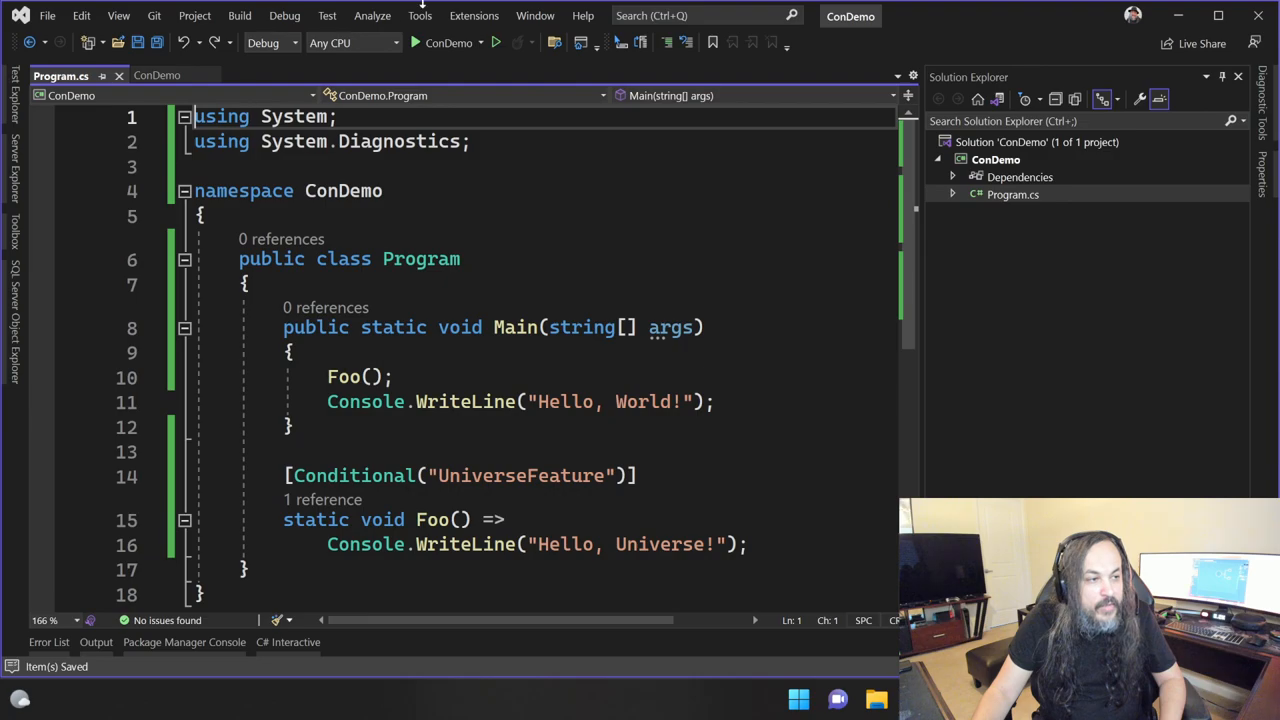
type("#define")
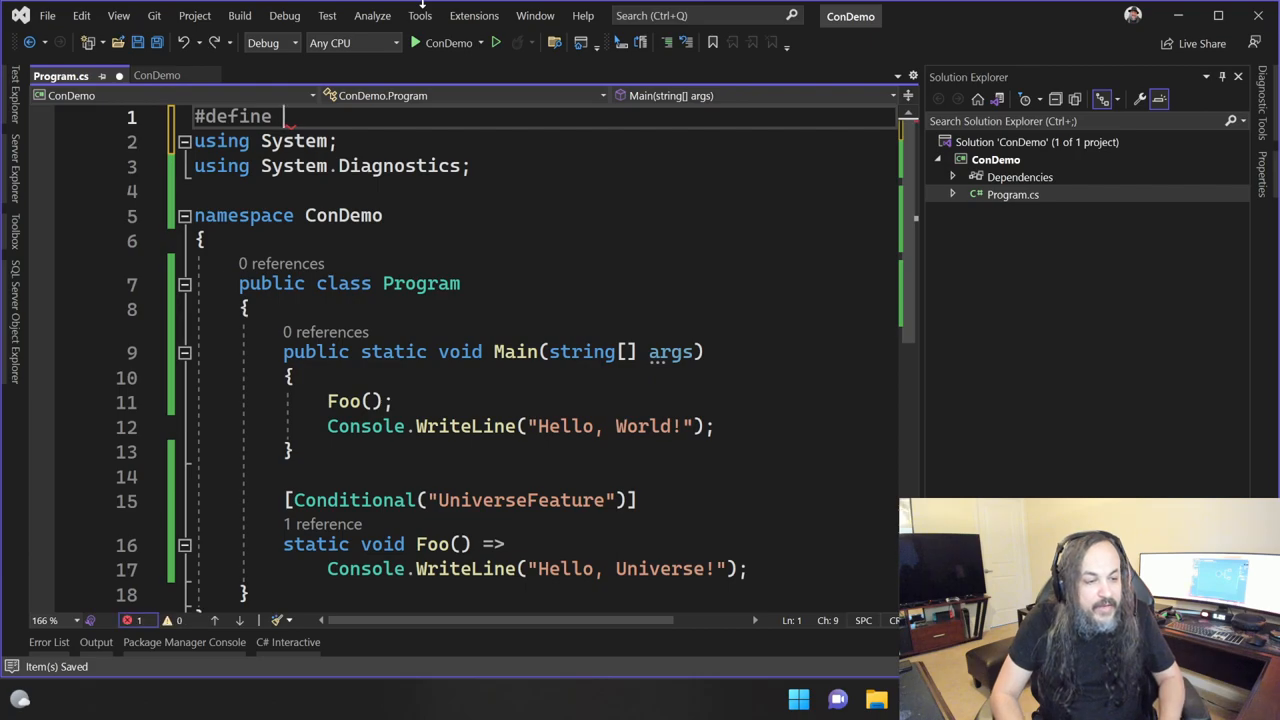
type("U")
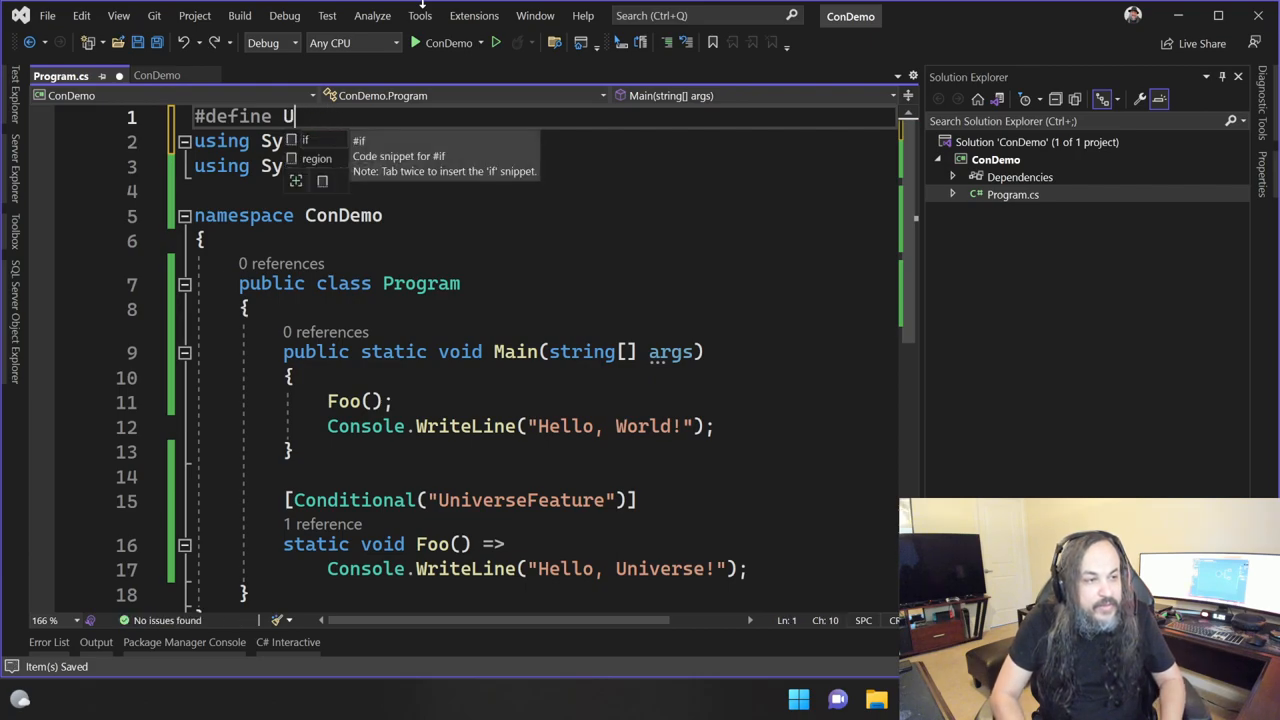
double_click(520, 500)
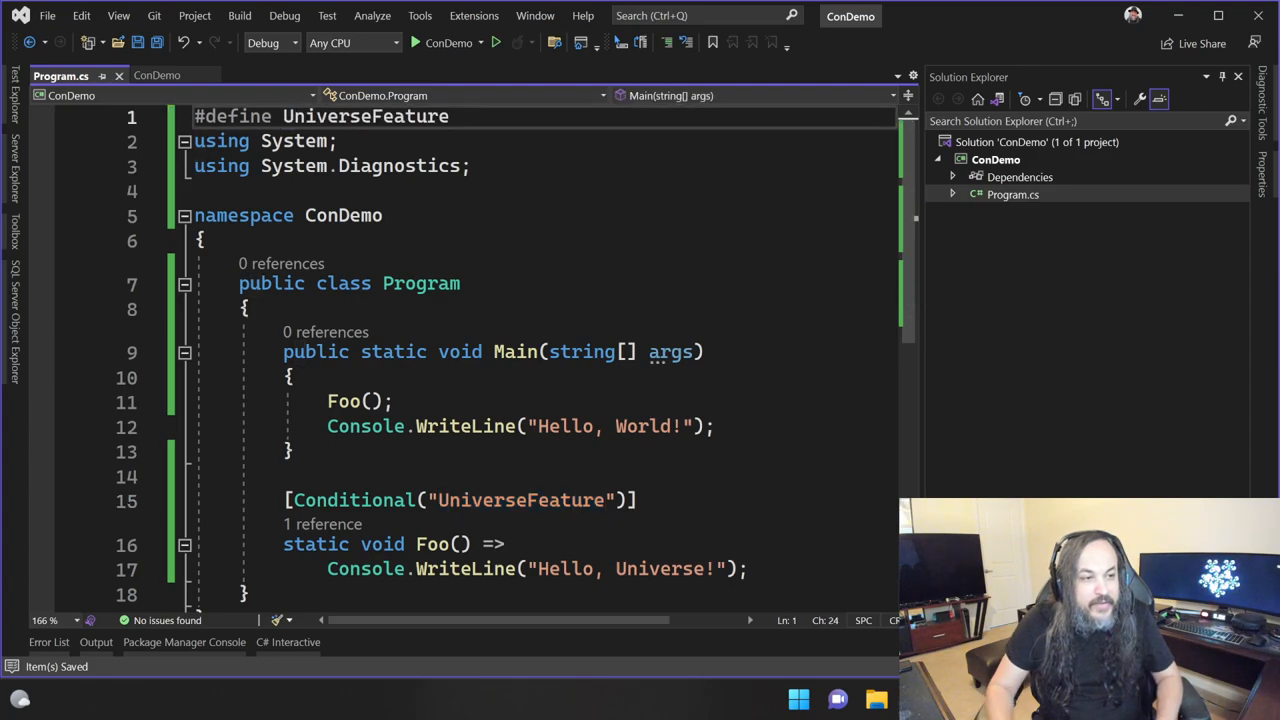
key("Enter")
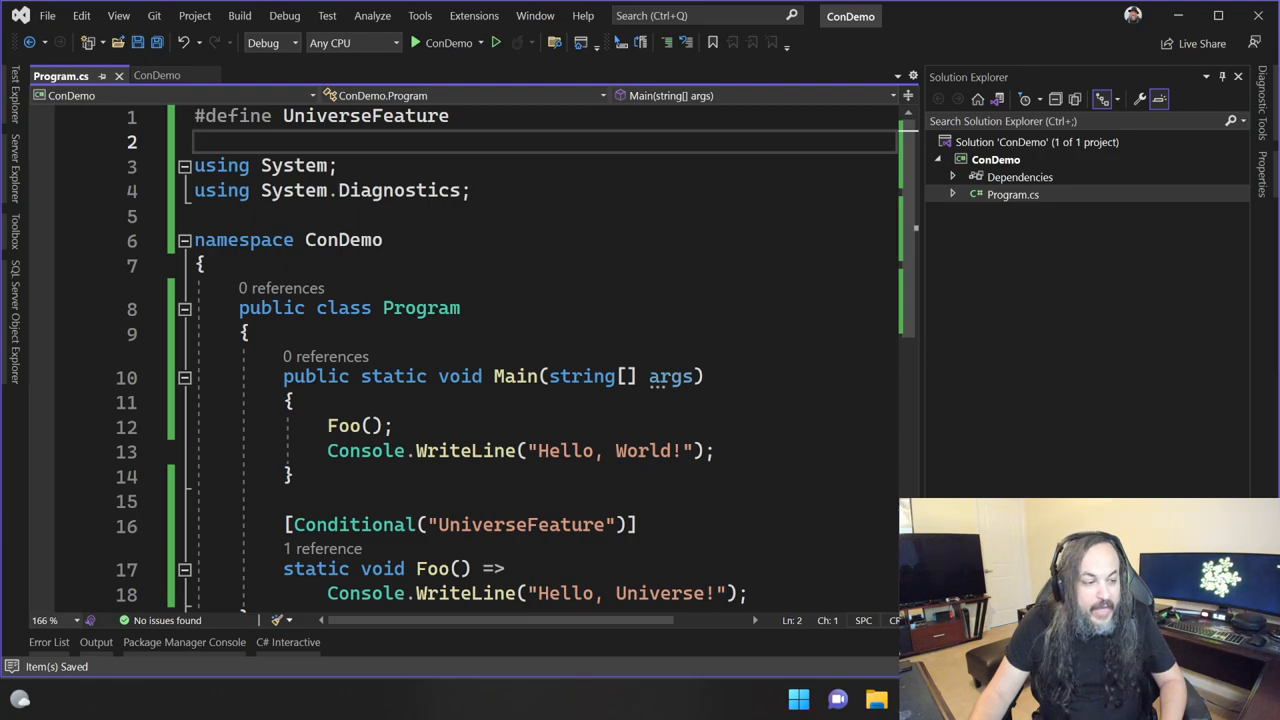
left_click(184, 642)
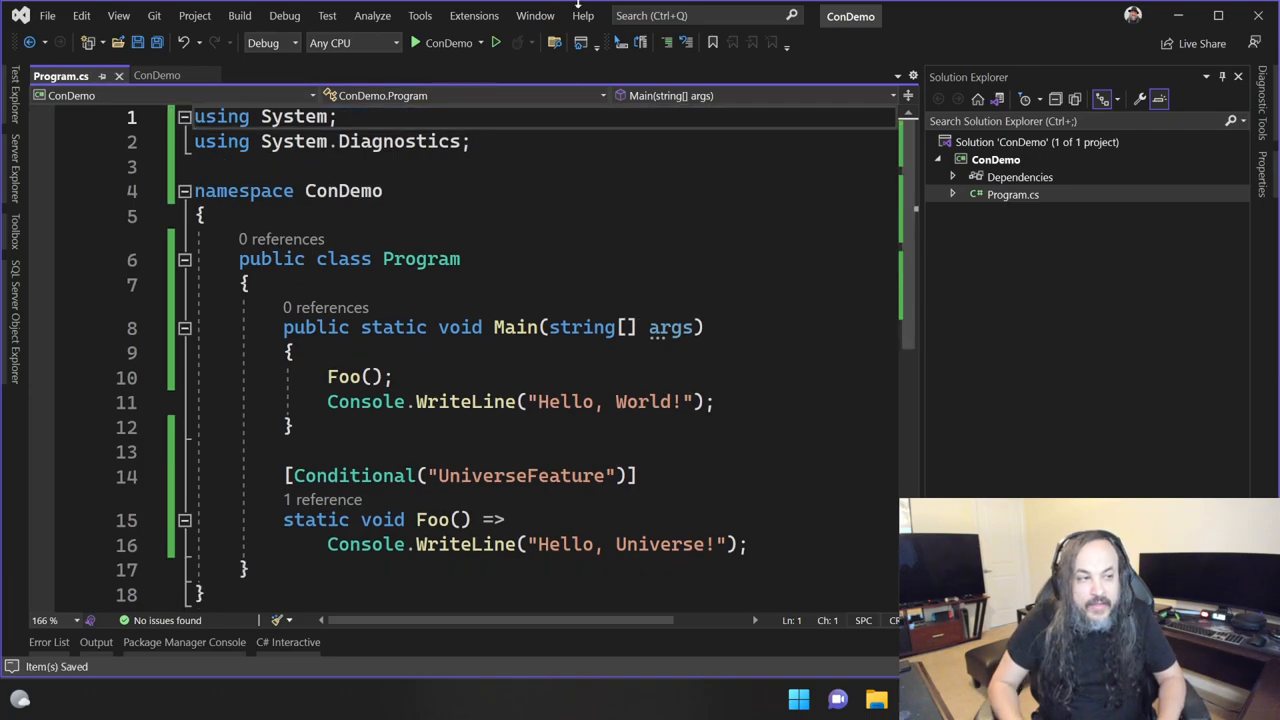
Append ;UniverseFeature to ConDemo's conditional compilation symbols, save, and show Program.cs with run output.
right_click(995, 159)
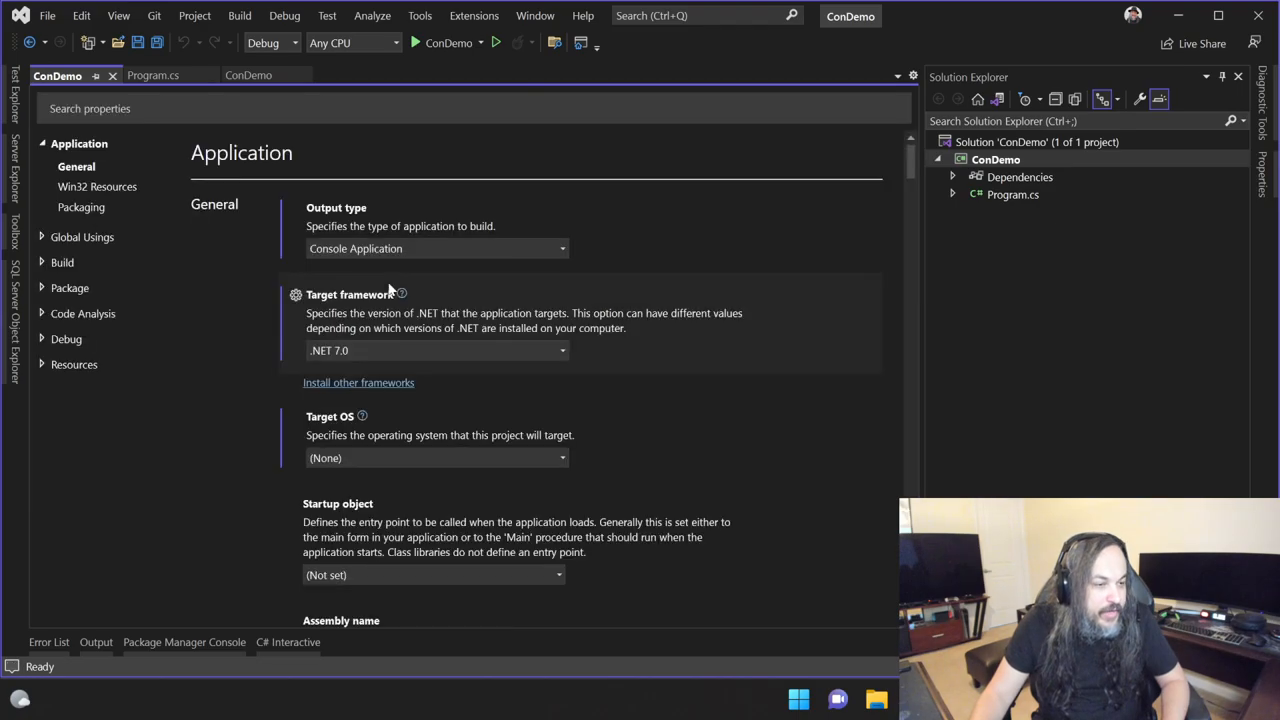
left_click(62, 194)
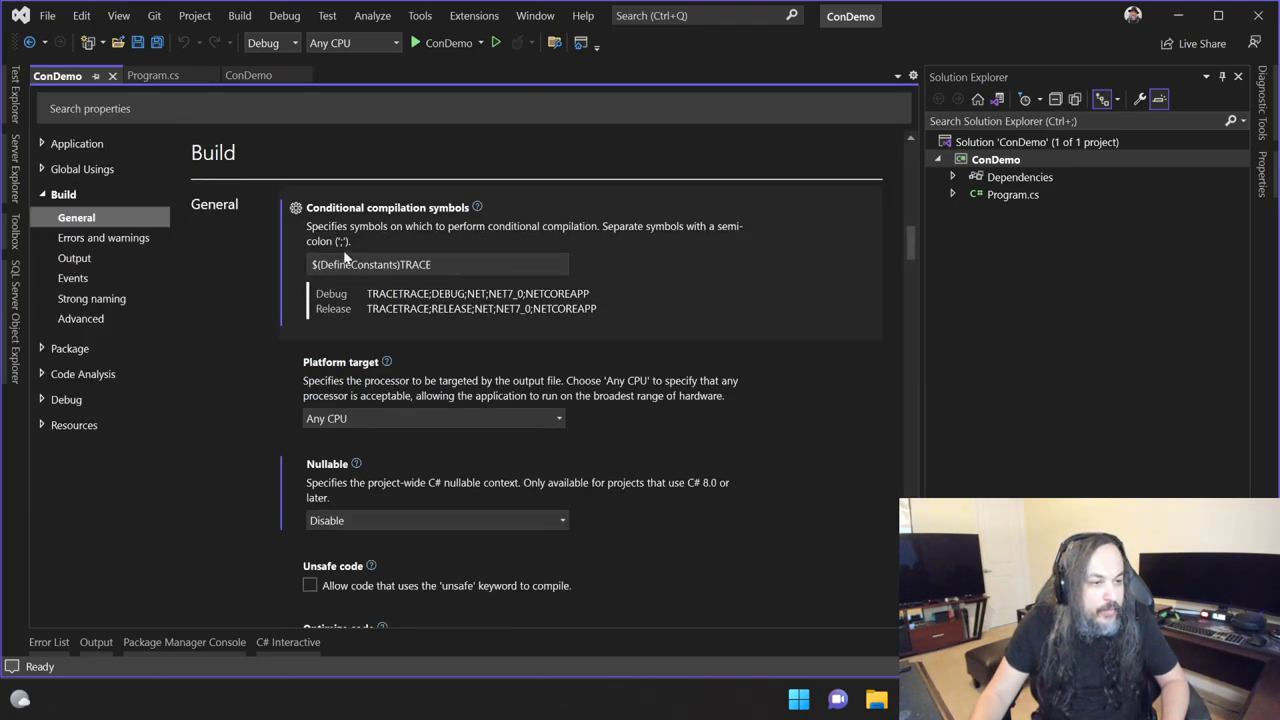
mouse_move(392, 218)
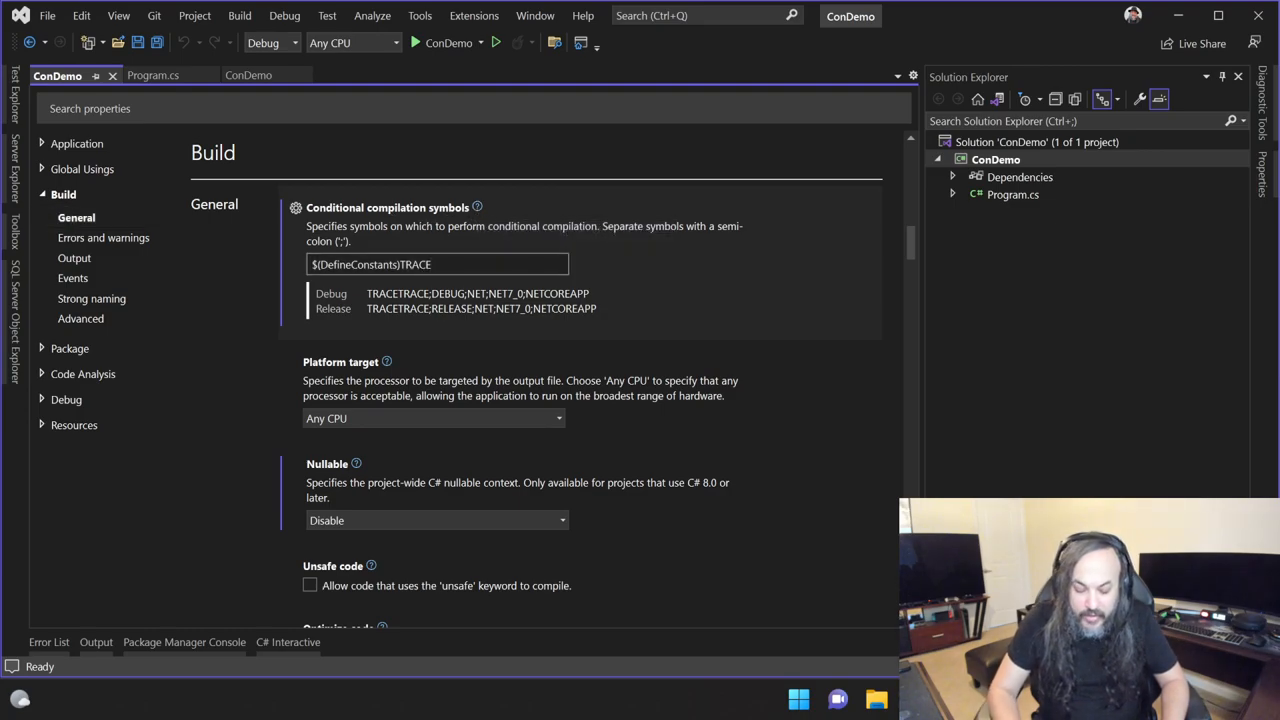
type(";UniverseFeature")
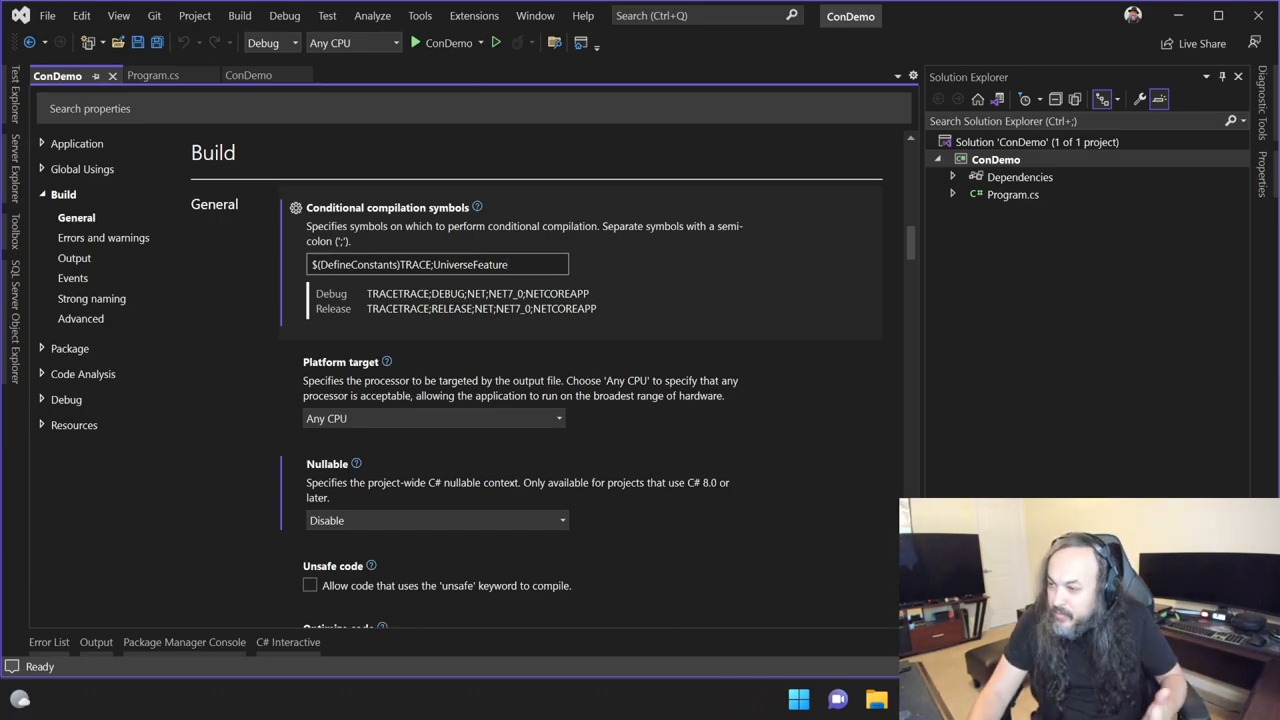
left_click(137, 42)
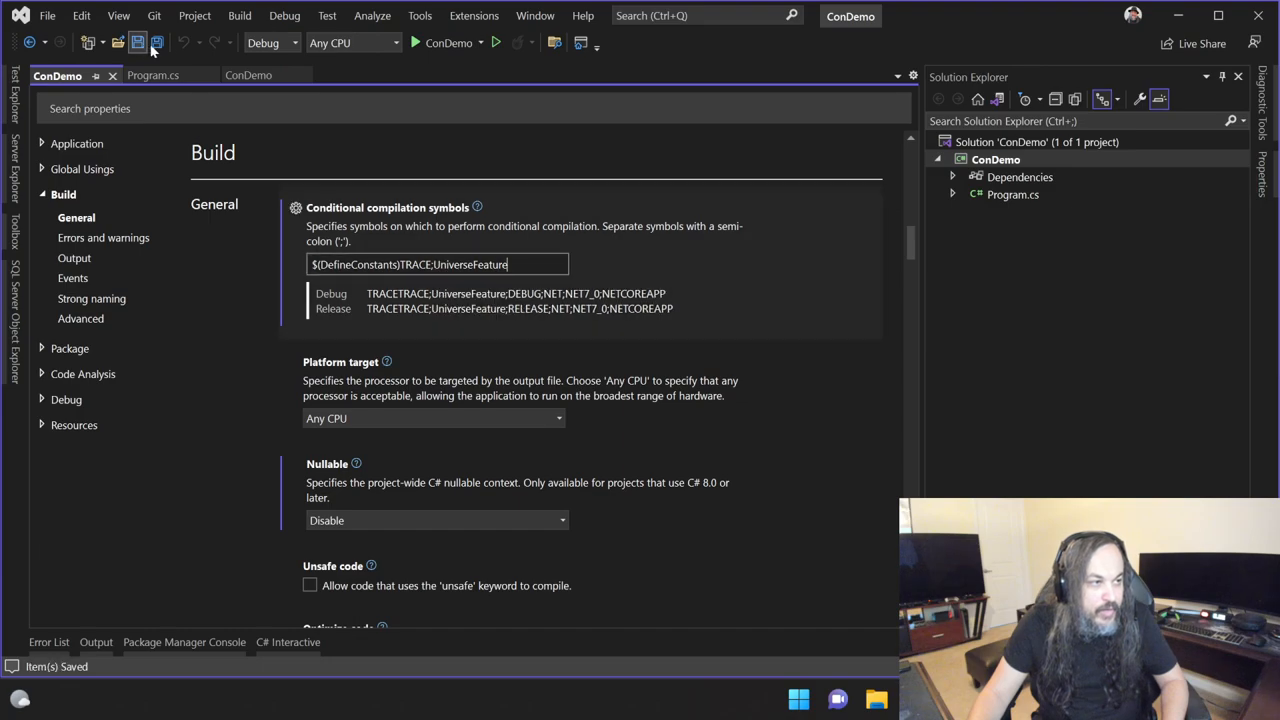
left_click(152, 75)
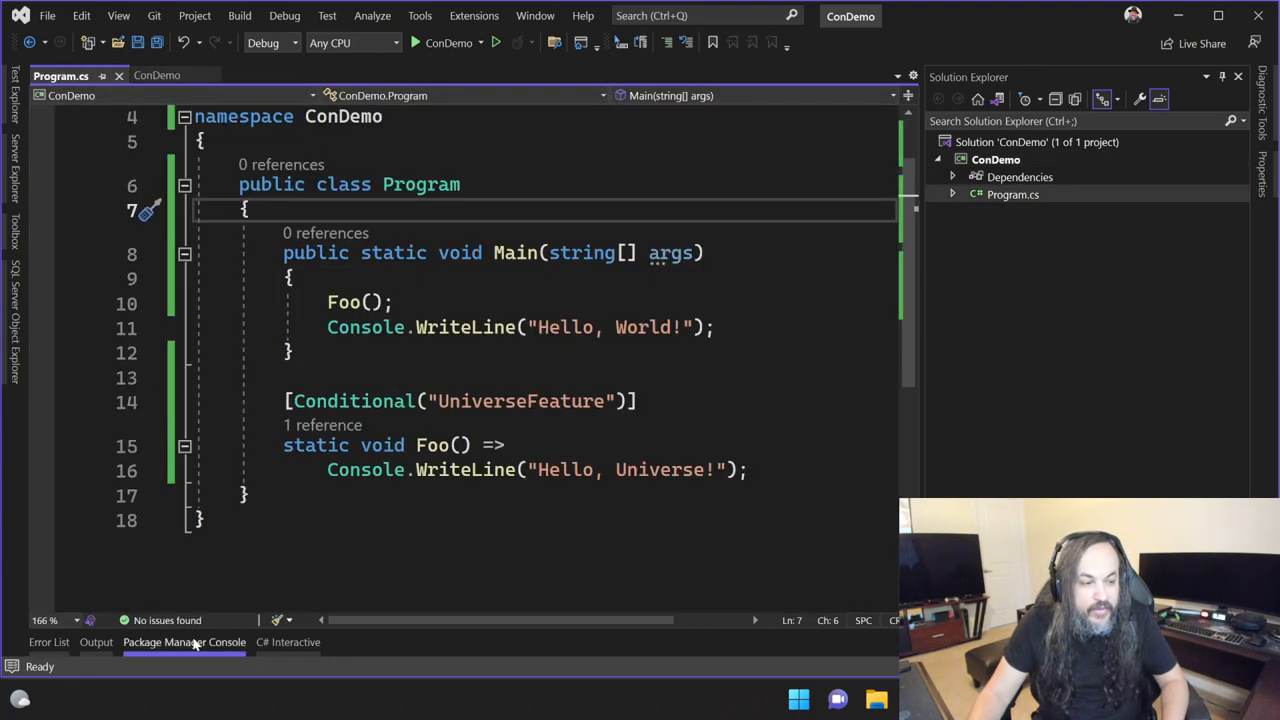
left_click(184, 642)
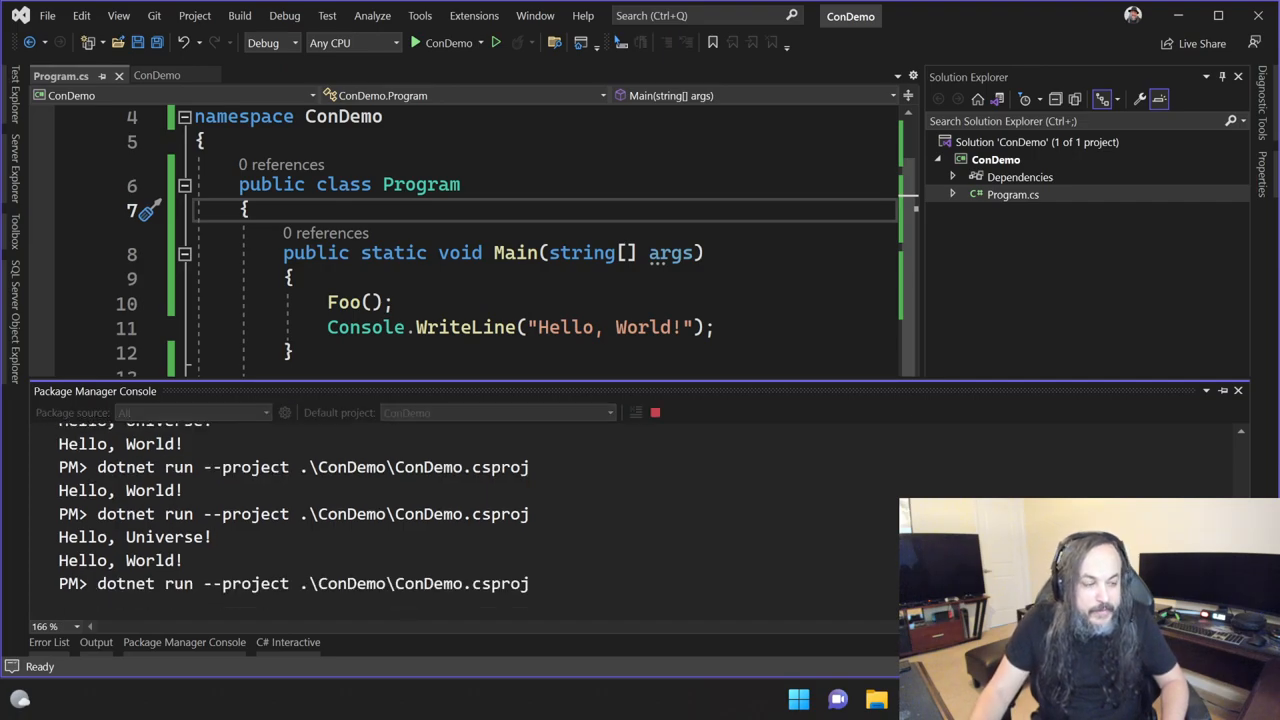